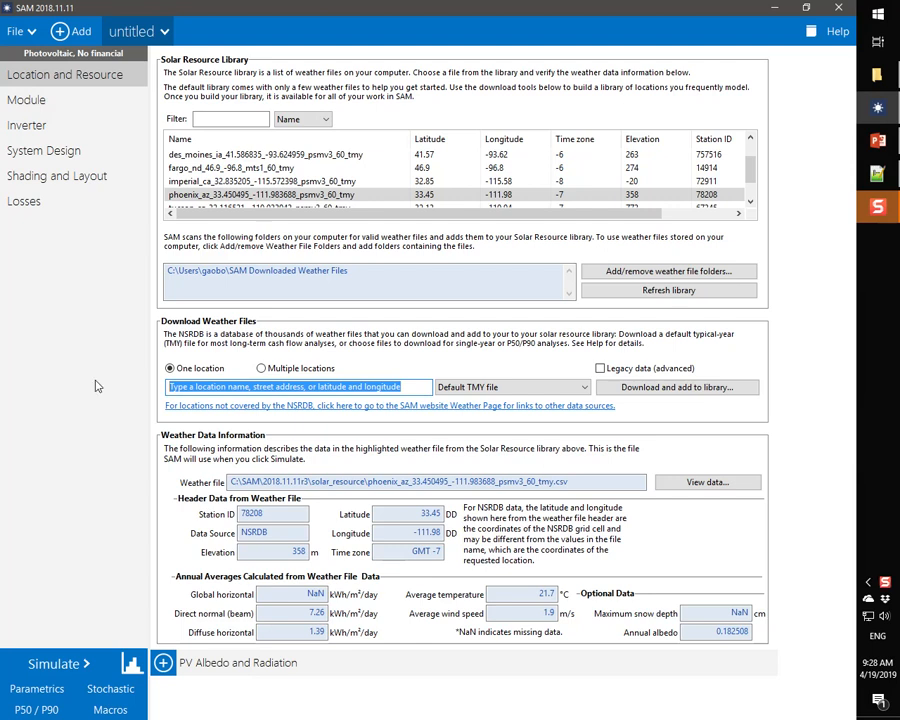
Step: Enter 'golden, co' as the single location for the NSRDB TMY download
text(golden, c)
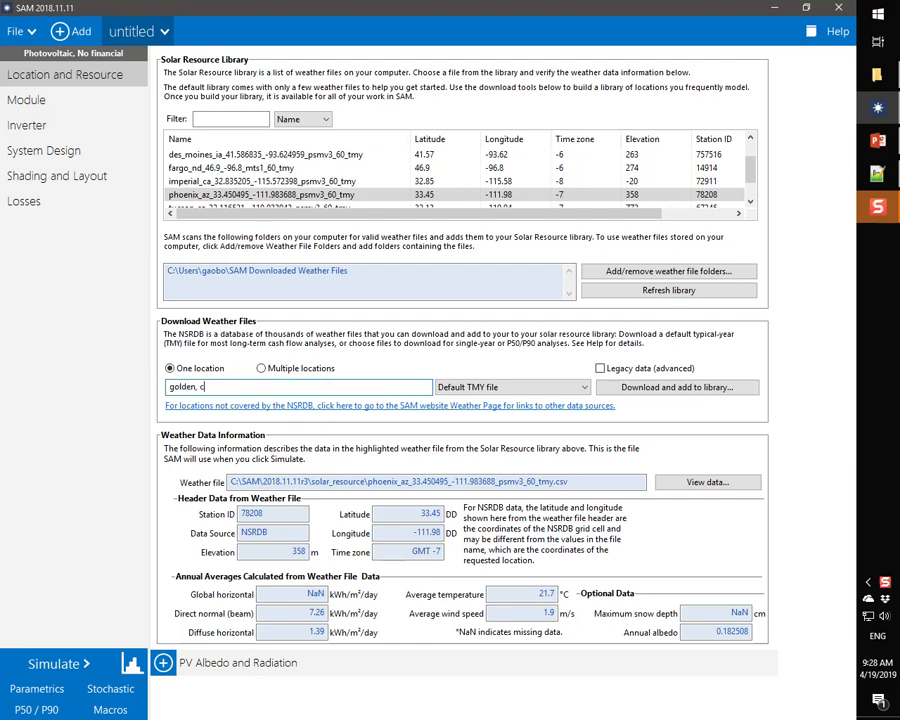
text(o)
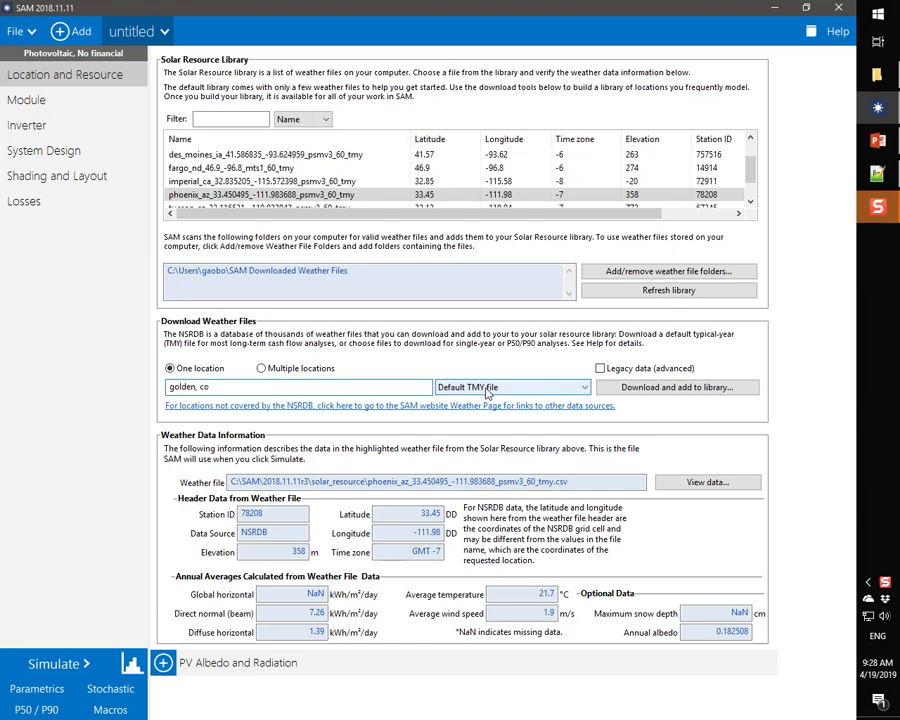
mouse_move(680, 388)
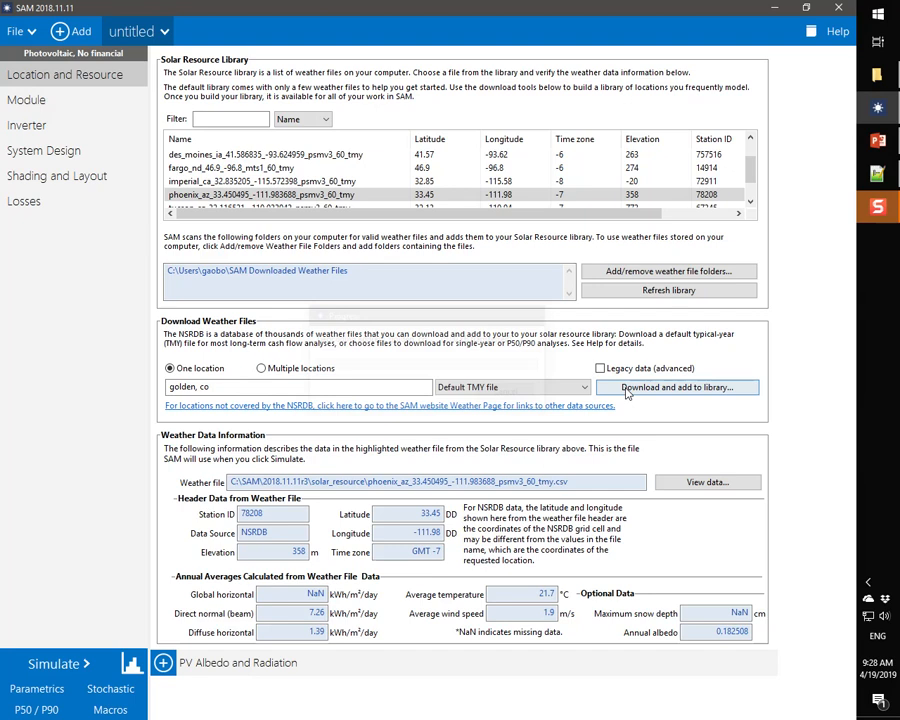
Step: Download the Golden, CO TMY file and confirm adding it to the library
click(678, 388)
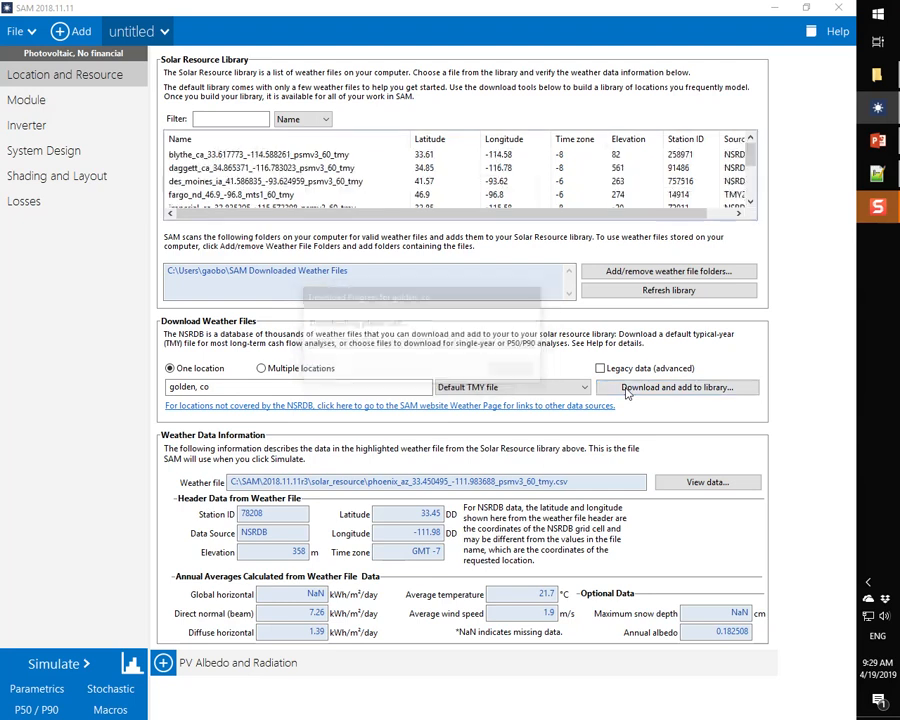
click(676, 388)
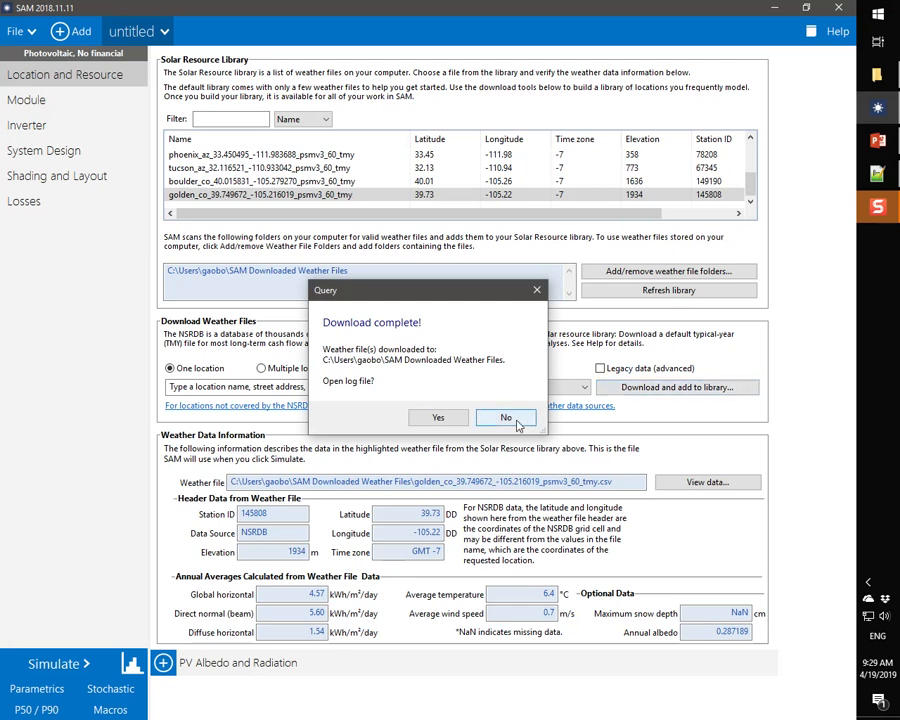
Step: Decline opening the download log file, keeping Golden, CO loaded
click(504, 418)
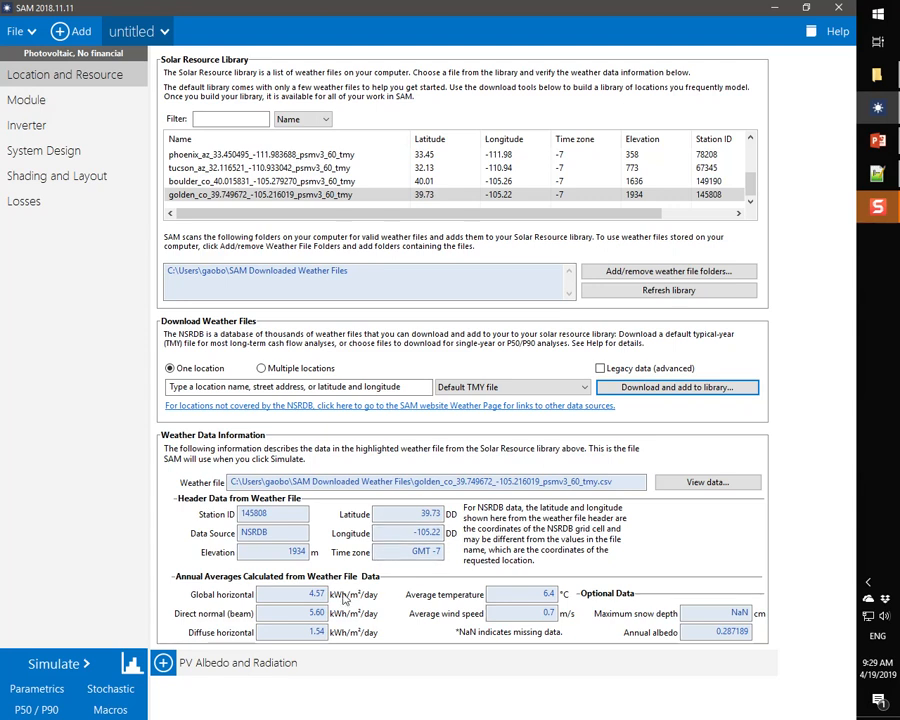
mouse_move(536, 560)
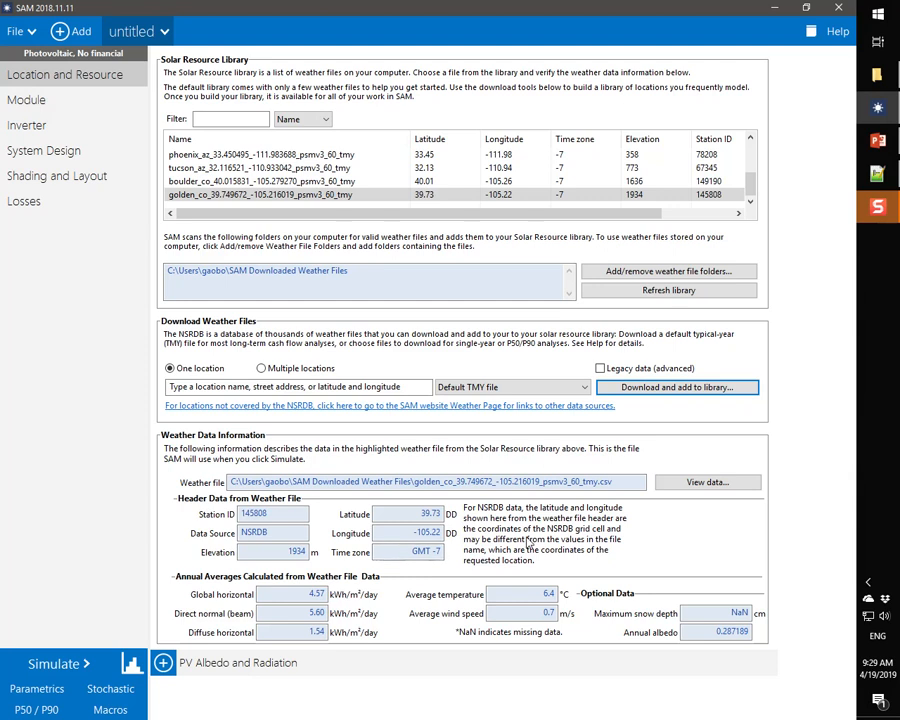
click(708, 480)
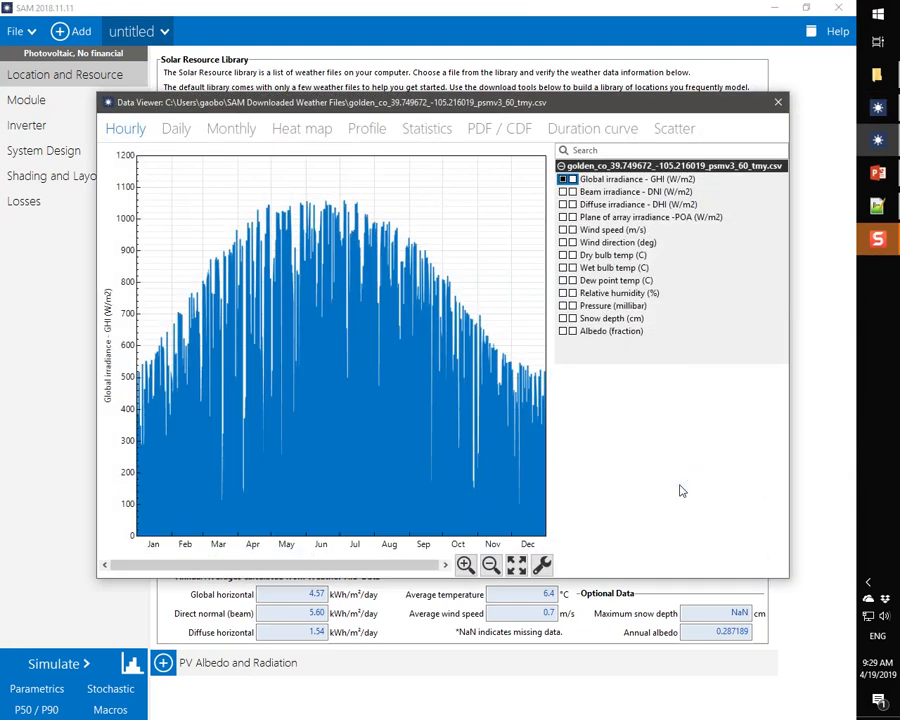
click(564, 192)
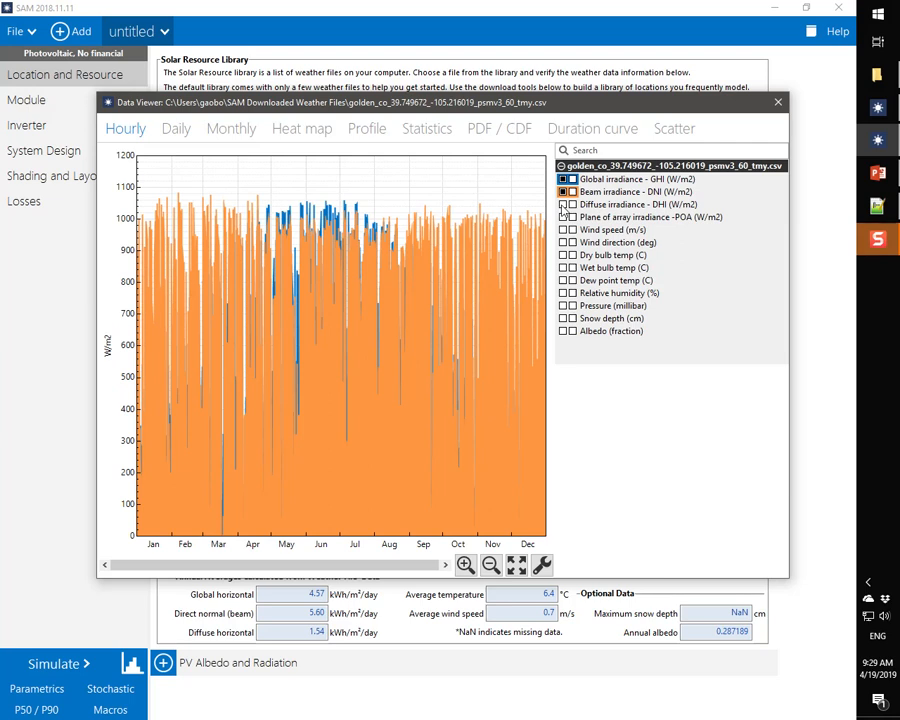
click(564, 204)
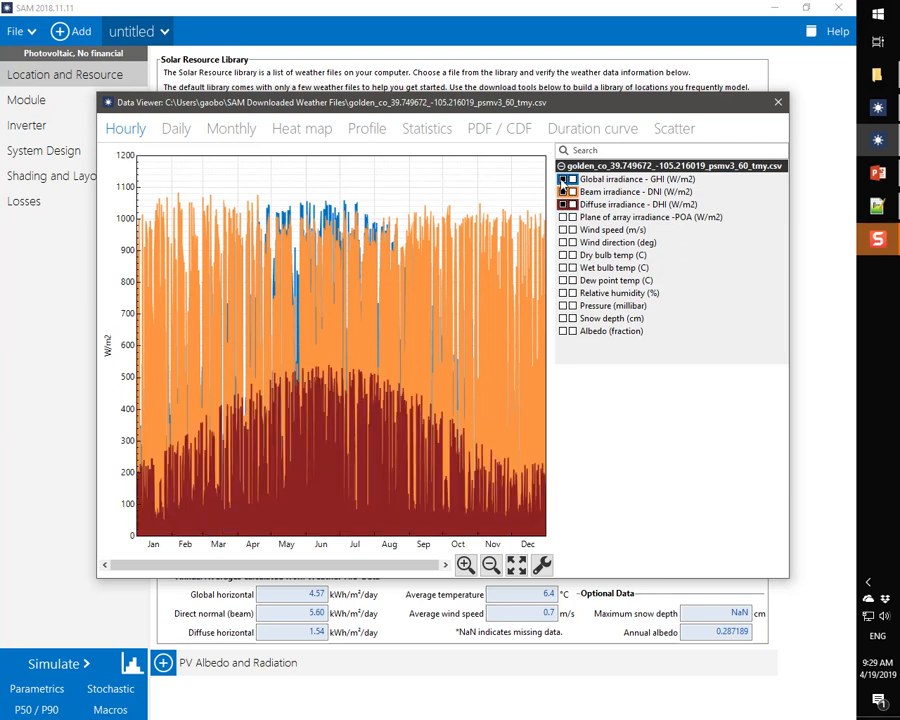
click(564, 230)
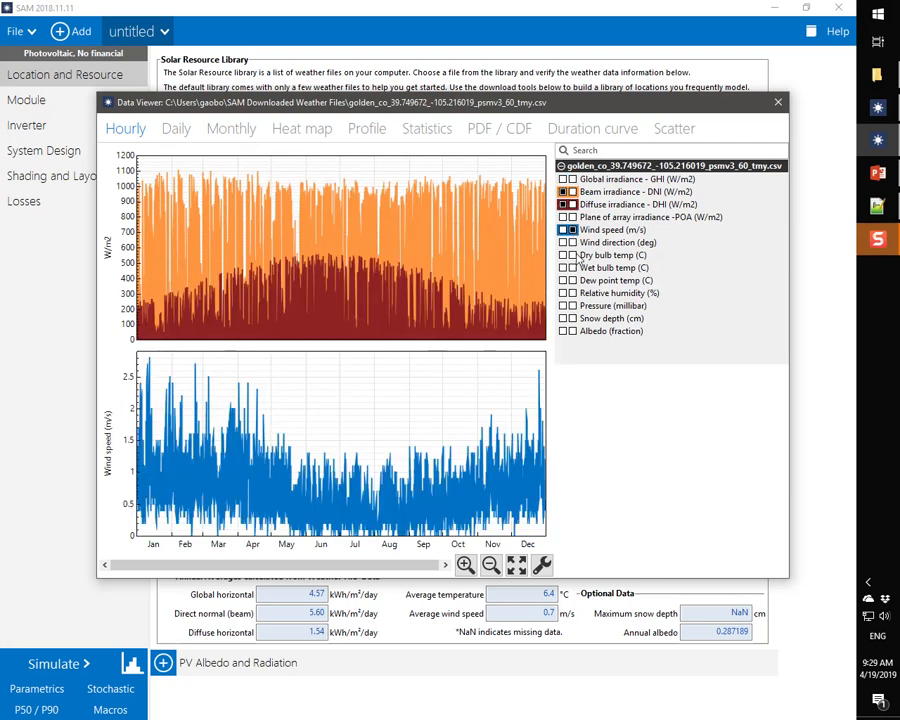
click(564, 254)
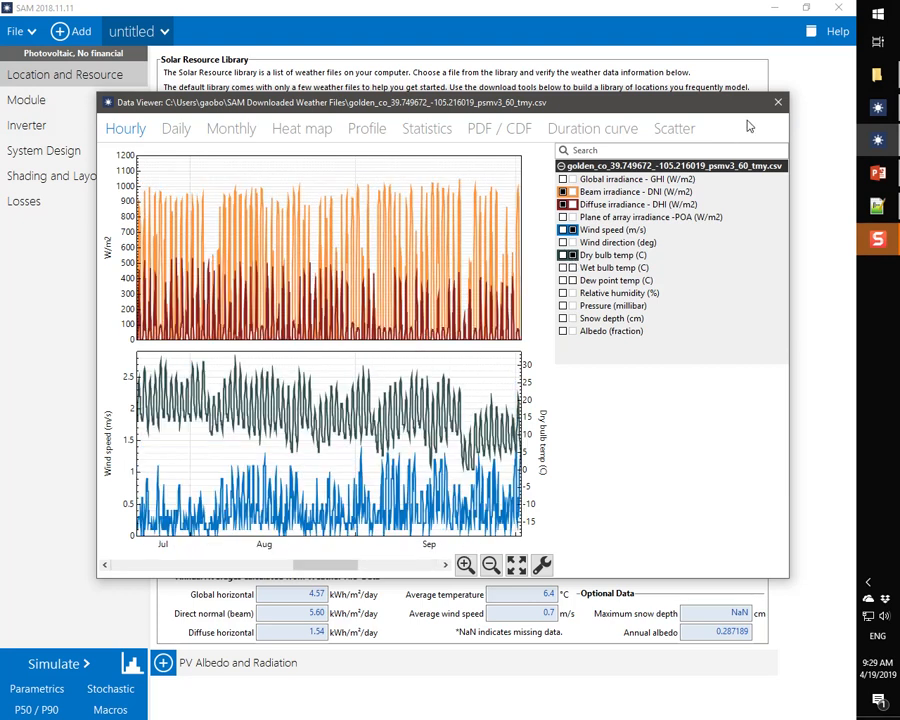
click(776, 104)
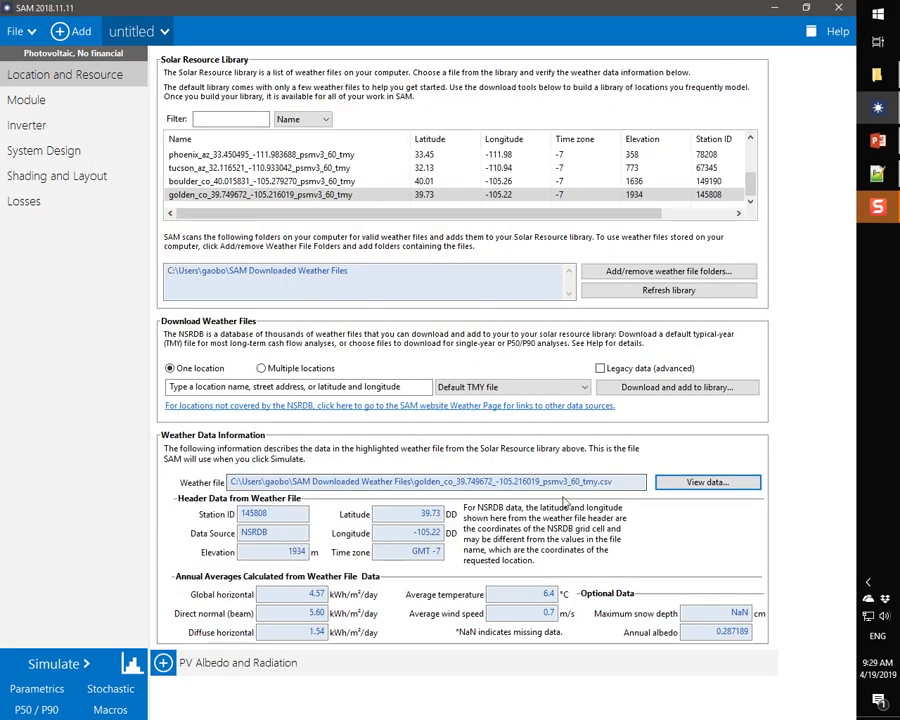